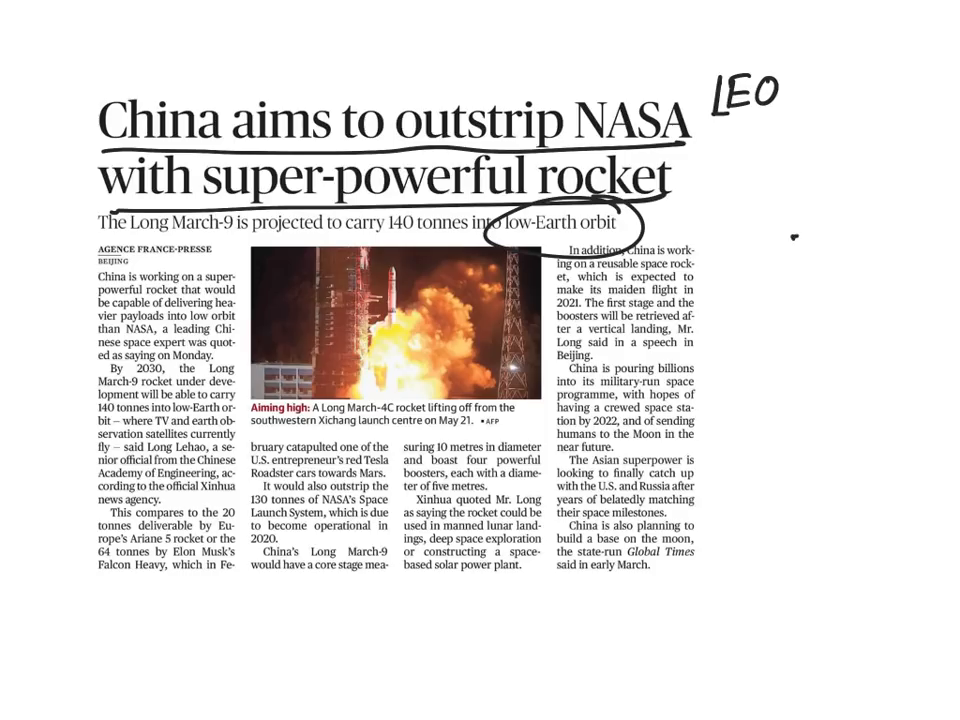
scroll("down", 3)
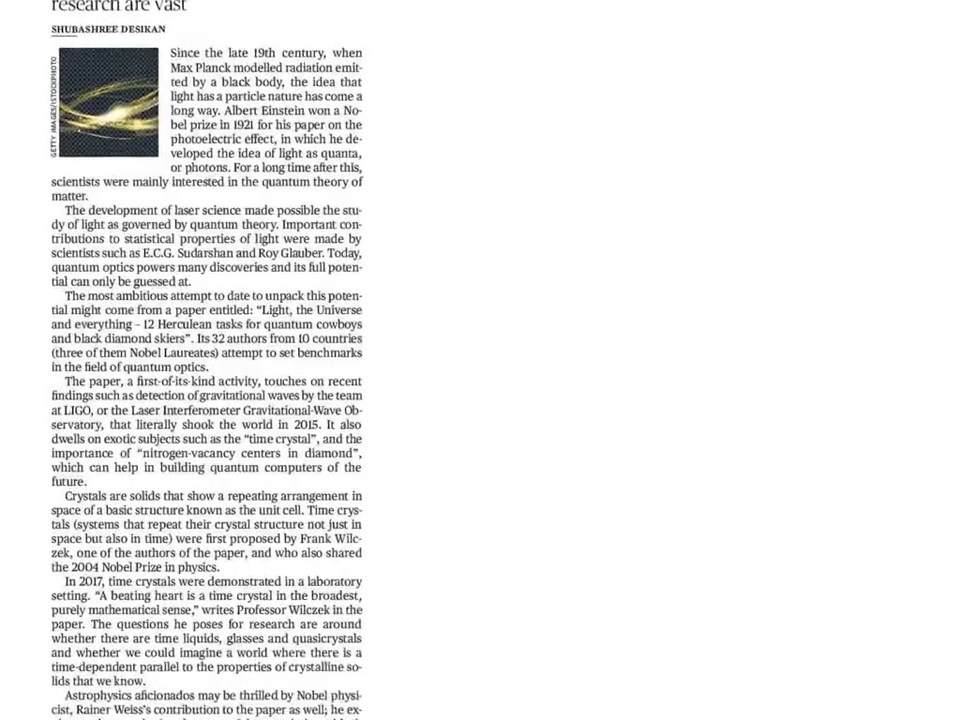